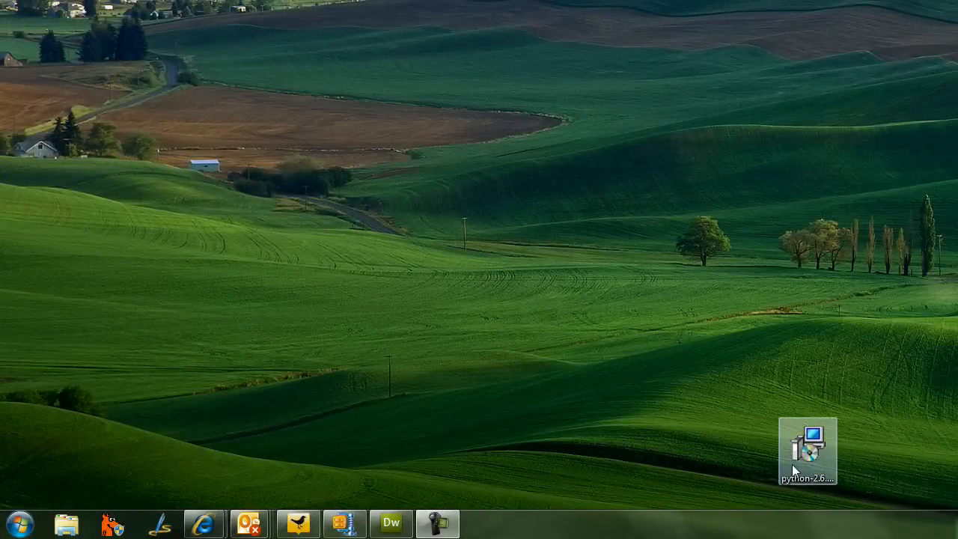
# Step: Run the Python 2.6.4 installer, install to C:\Python\, and close it when finished
pyautogui.doubleClick(807, 449)
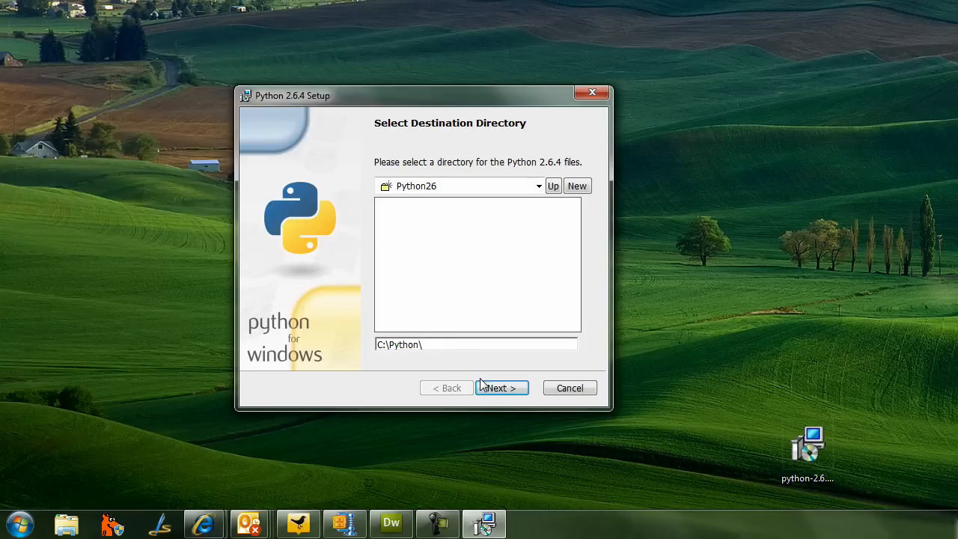
pyautogui.click(500, 387)
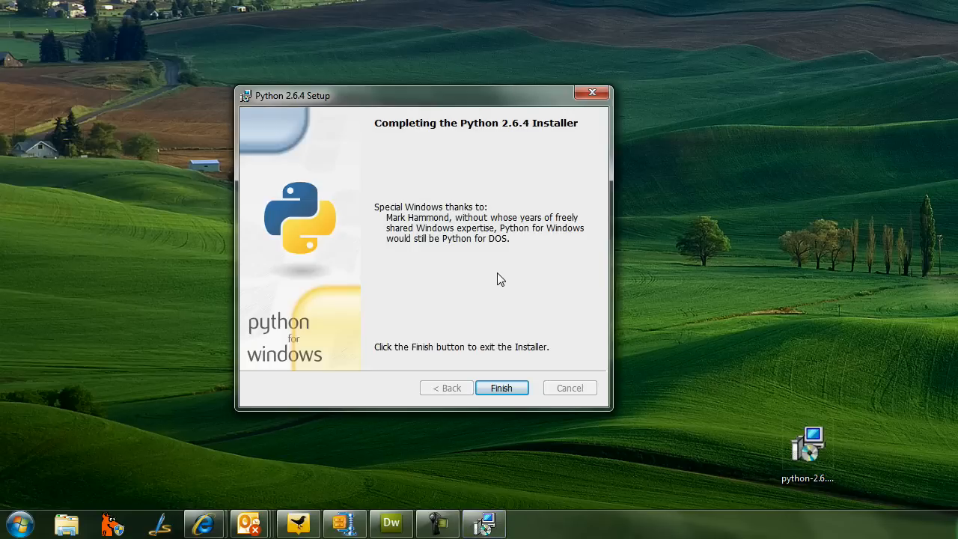
pyautogui.click(500, 388)
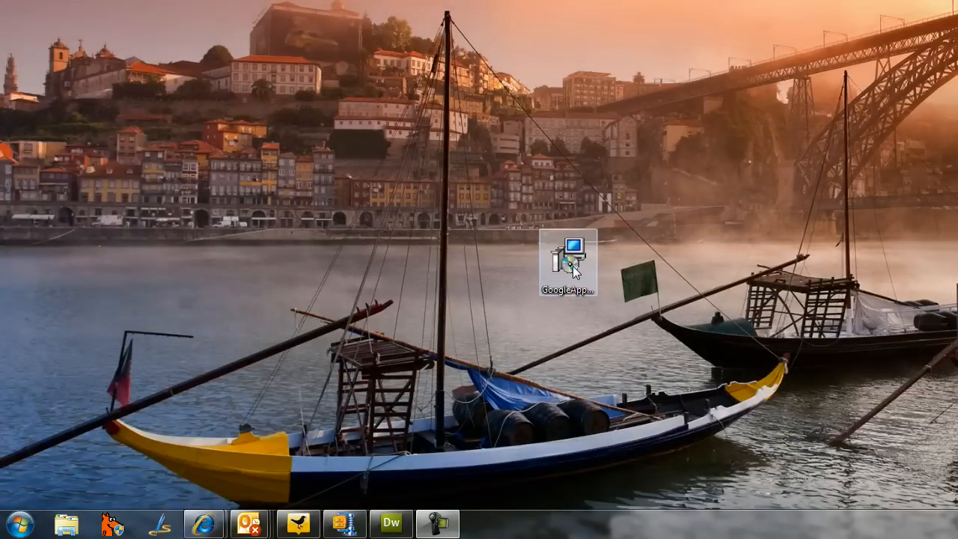
# Step: Run the App Engine installer with the default google_appengine folder and shortcuts, then finish the wizard
pyautogui.doubleClick(569, 258)
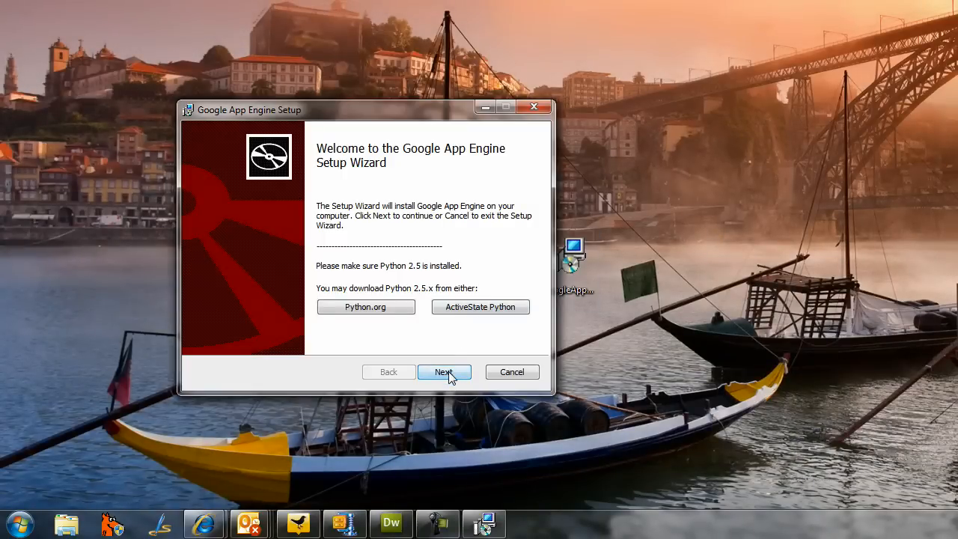
pyautogui.click(443, 371)
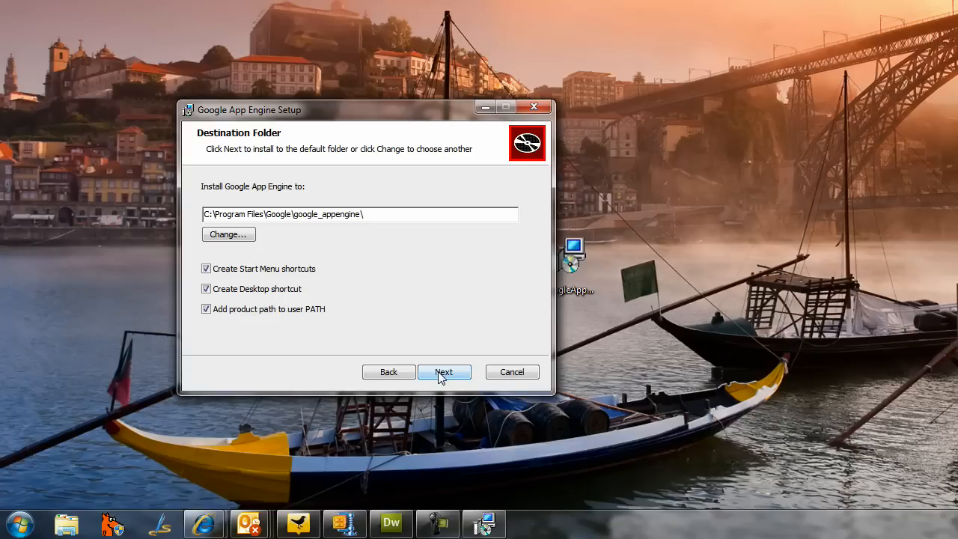
pyautogui.click(443, 372)
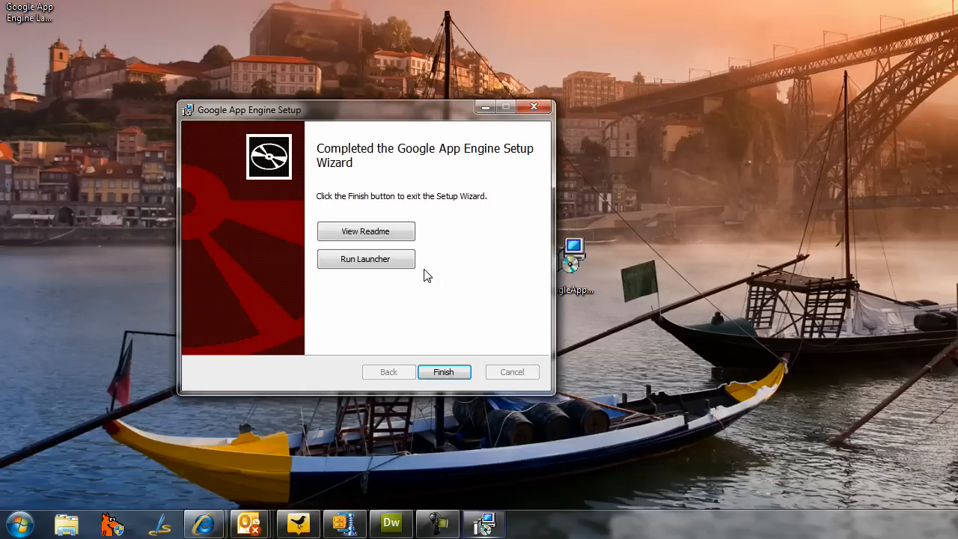
pyautogui.moveTo(383, 263)
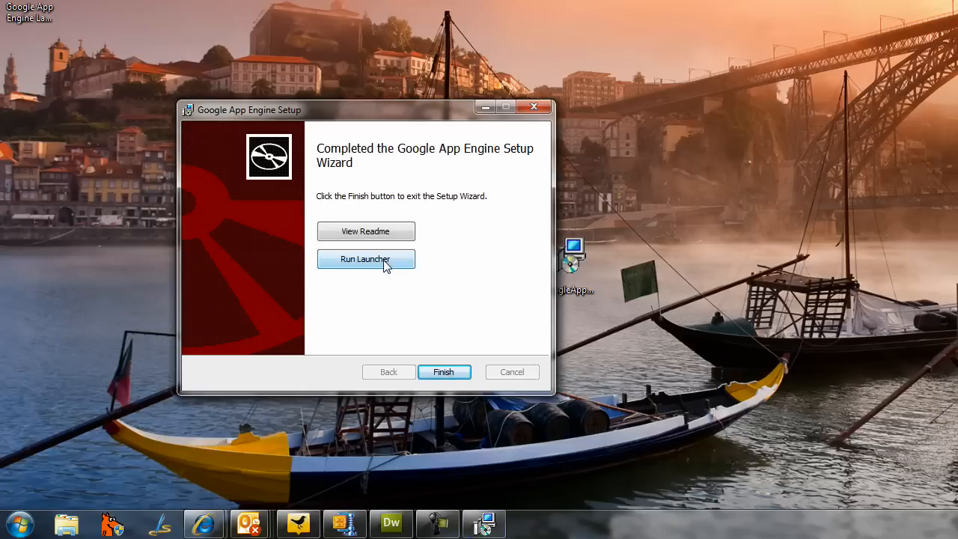
pyautogui.click(443, 371)
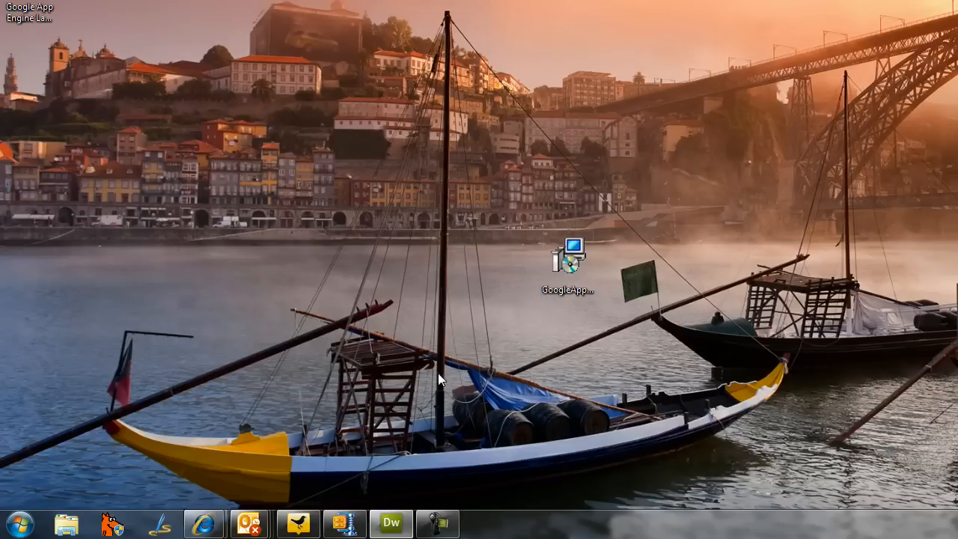
# Step: Start creating an App Engine application and verify the account with the SMS code
pyautogui.doubleClick(569, 257)
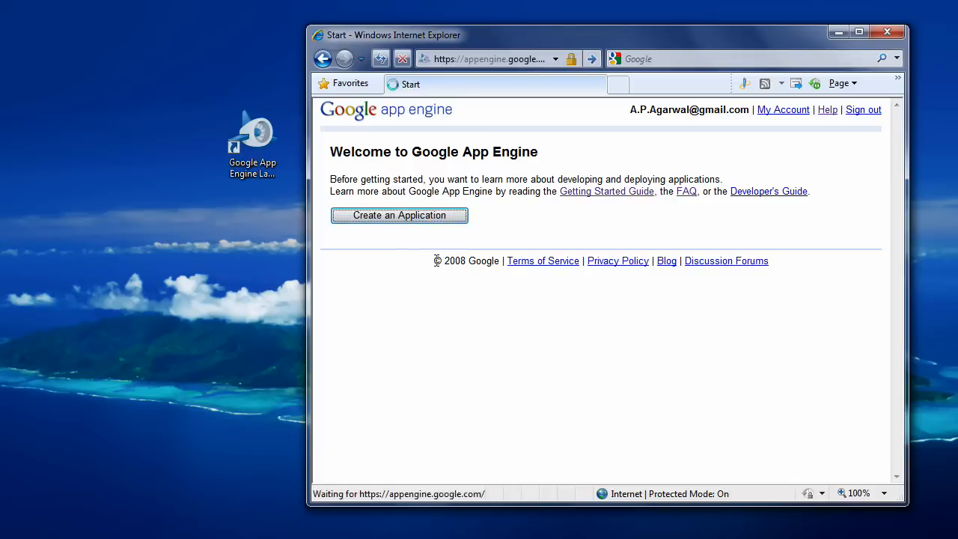
pyautogui.click(398, 215)
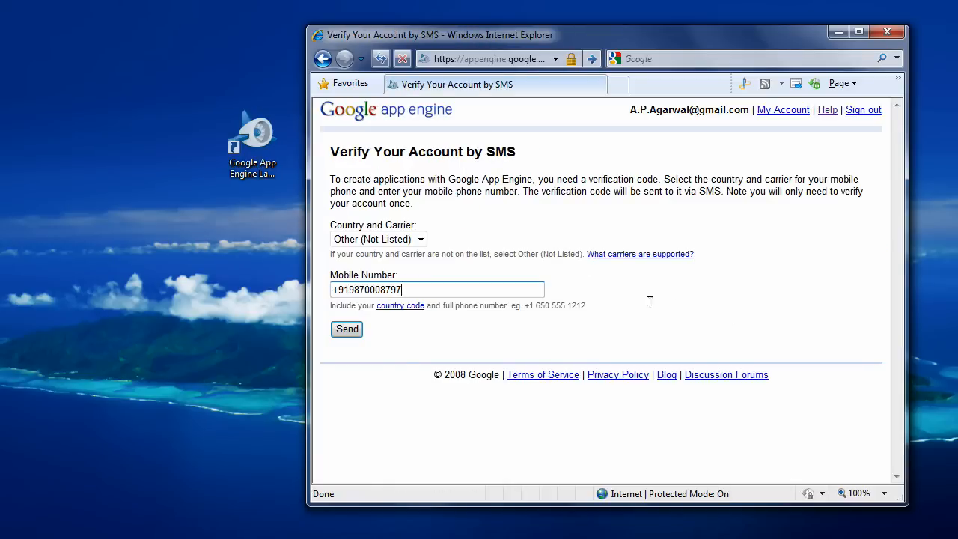
pyautogui.click(347, 329)
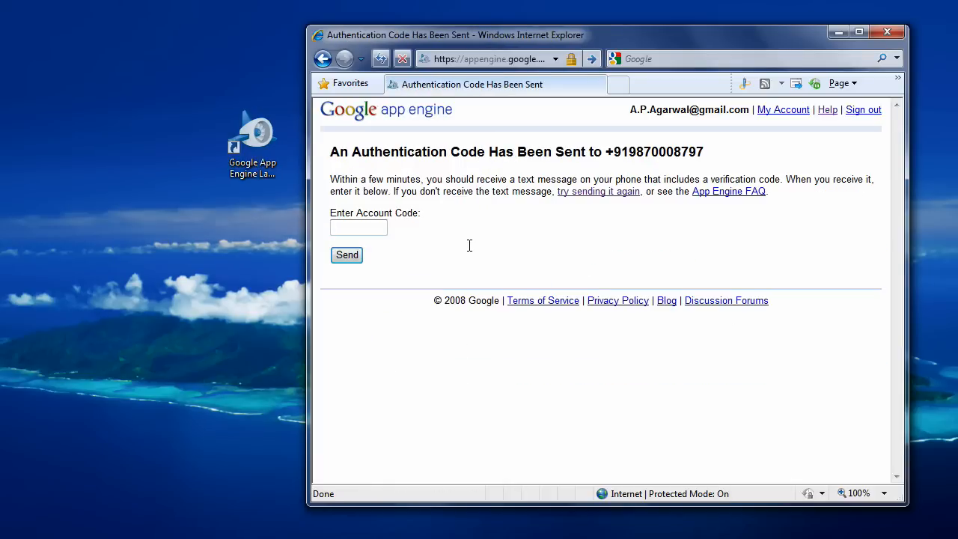
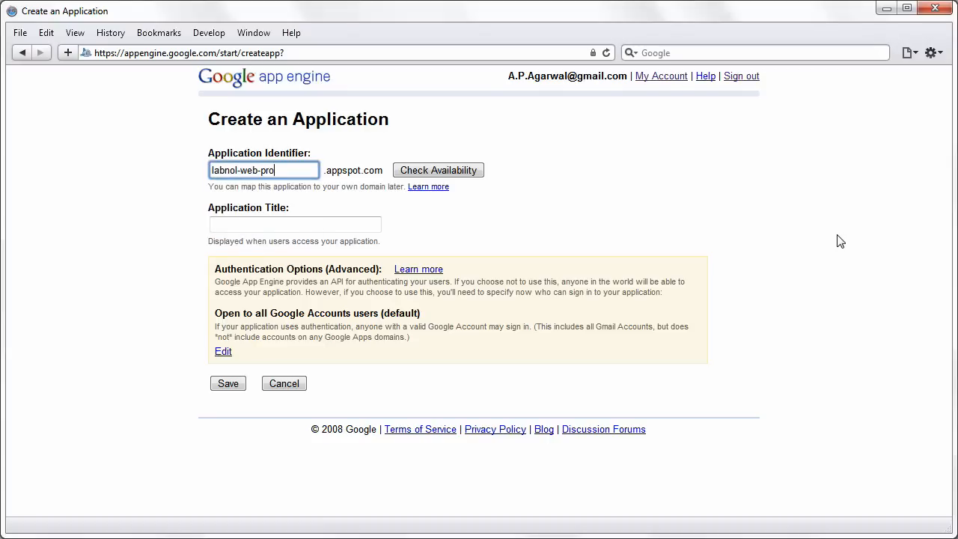
# Step: Register identifier labnol-web-proxy titled labnol proxy server, check availability, and save it
pyautogui.write('labnol proxy server')
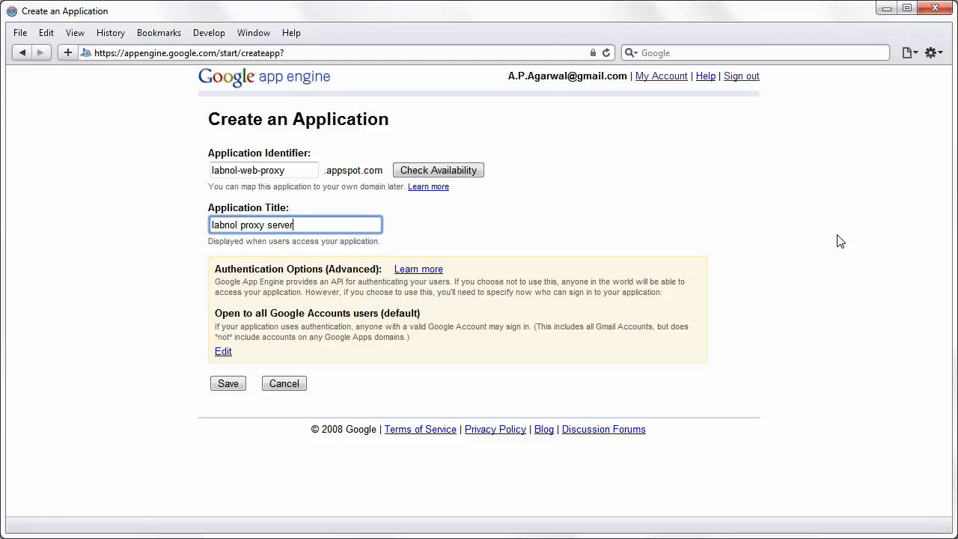
pyautogui.moveTo(765, 301)
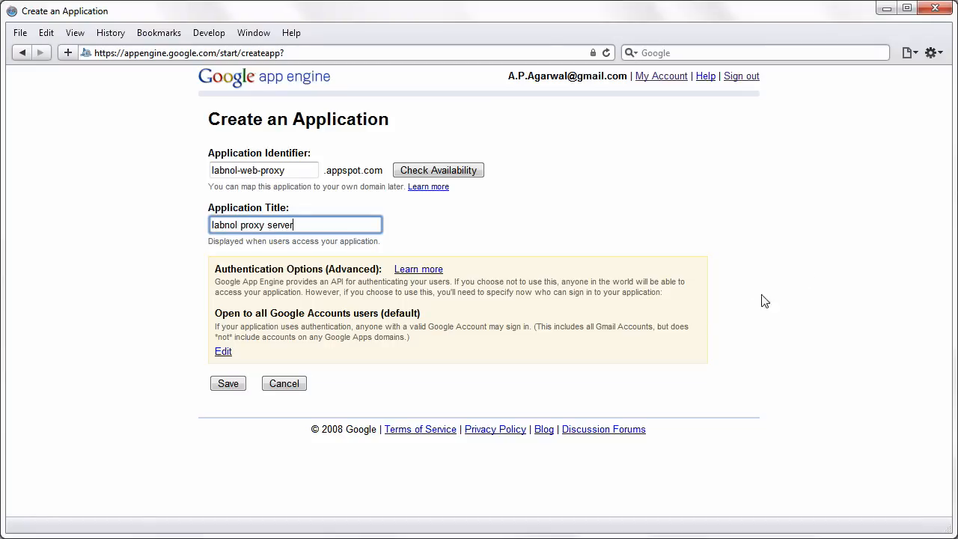
pyautogui.click(438, 171)
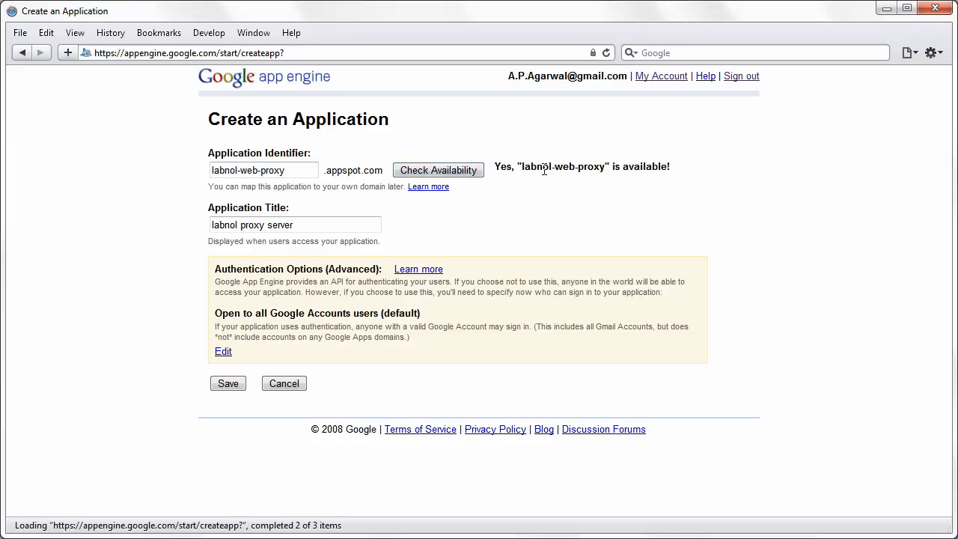
pyautogui.rightClick(563, 166)
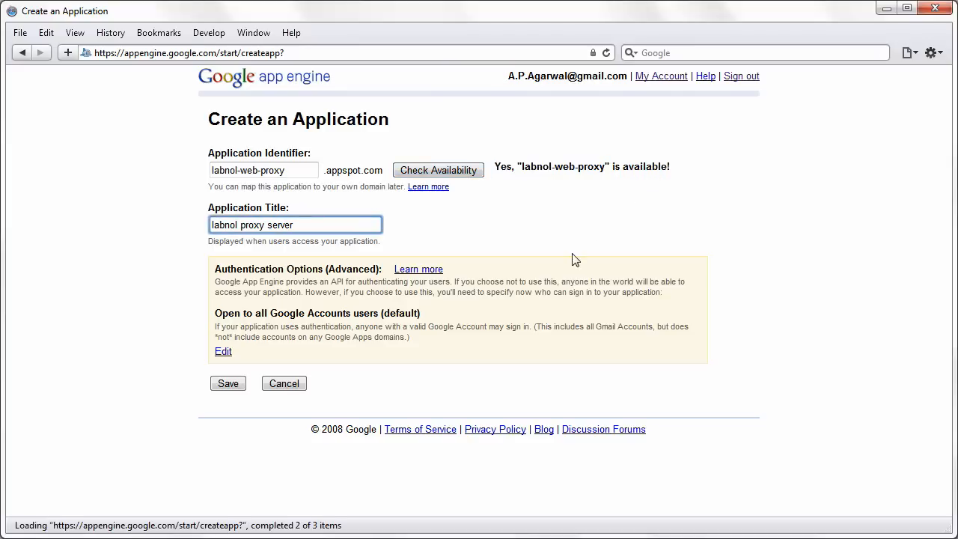
pyautogui.click(227, 383)
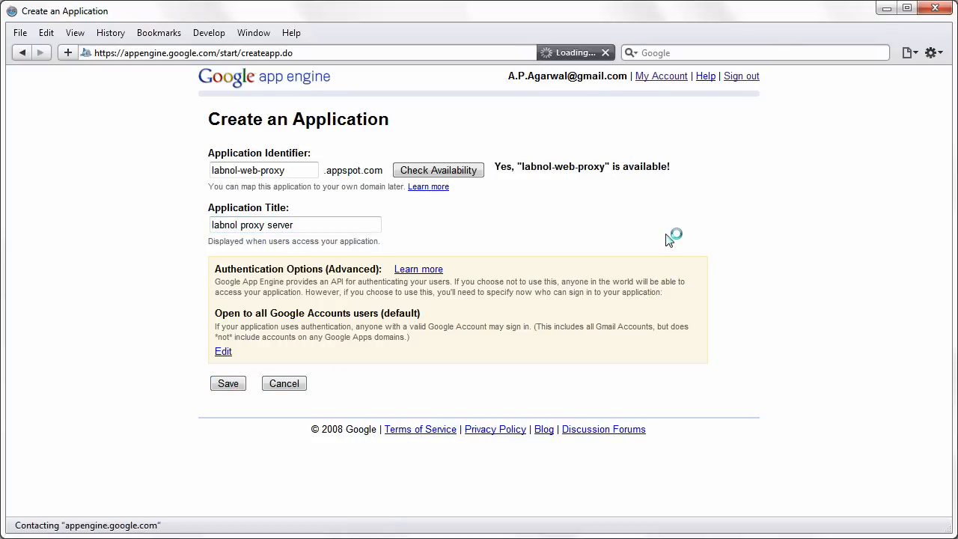
pyautogui.click(227, 383)
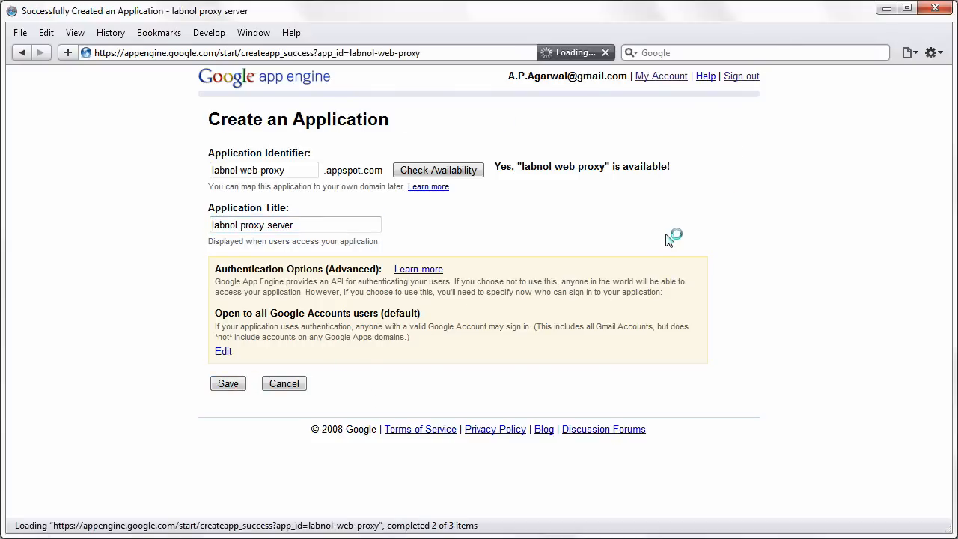
pyautogui.click(227, 383)
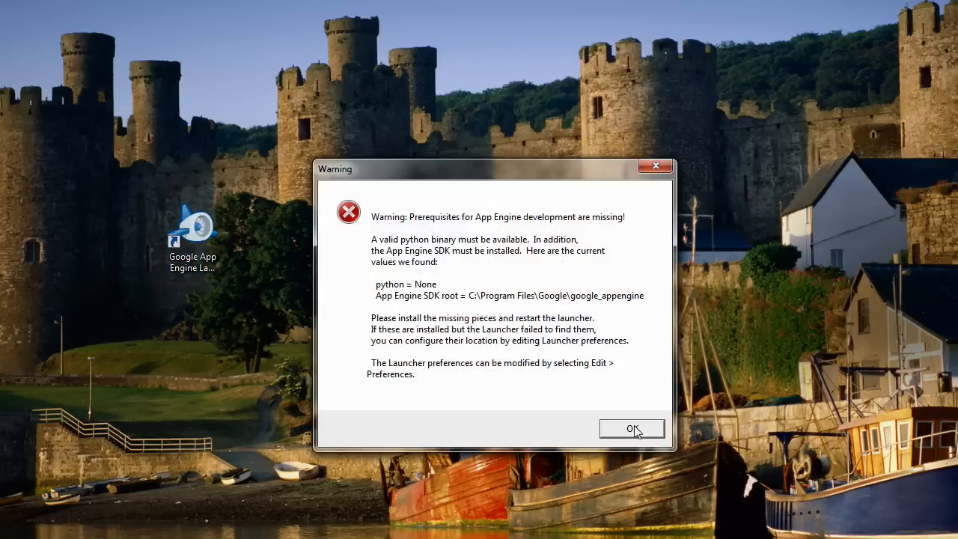
# Step: In launcher Preferences, set Python Path to C:\Python\python.exe and the google_appengine SDK folder
pyautogui.click(632, 428)
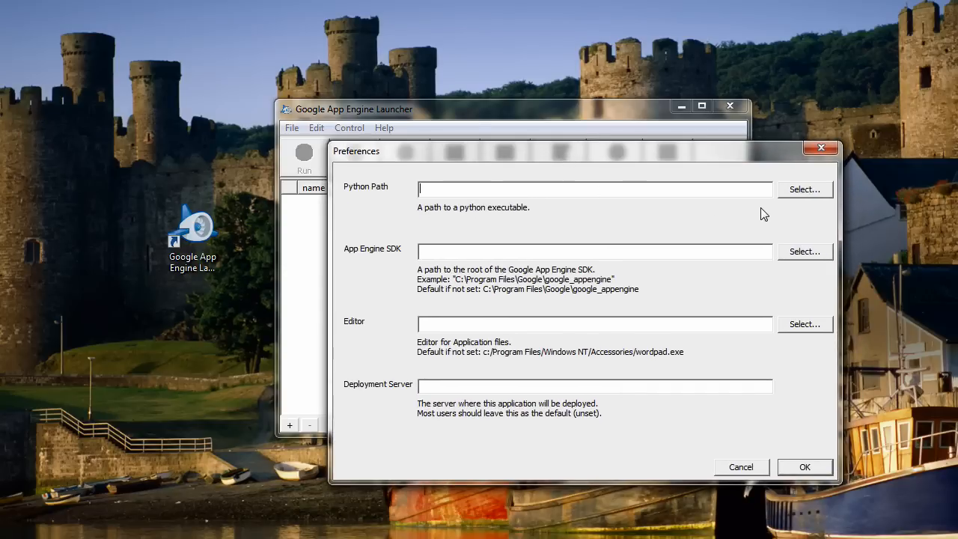
pyautogui.click(806, 189)
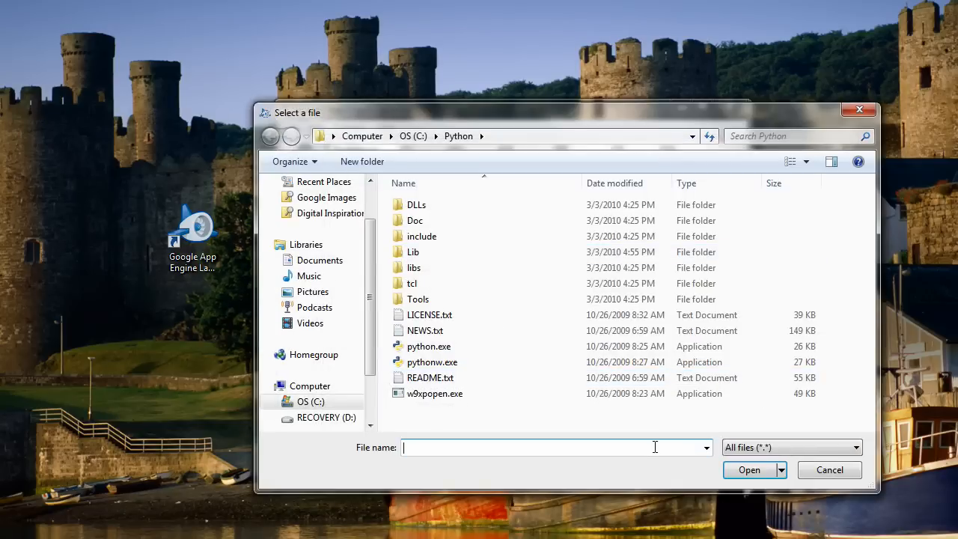
pyautogui.write('c:\\p')
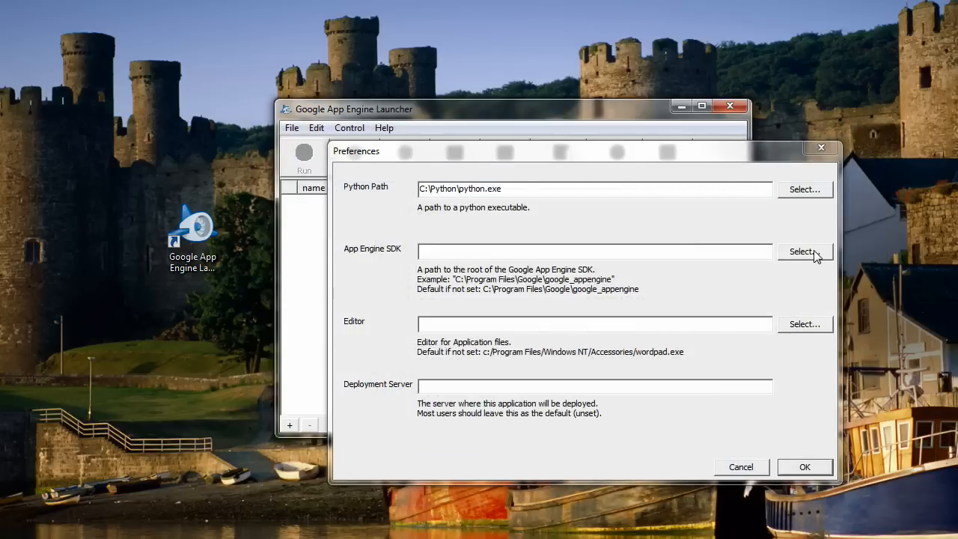
pyautogui.click(805, 252)
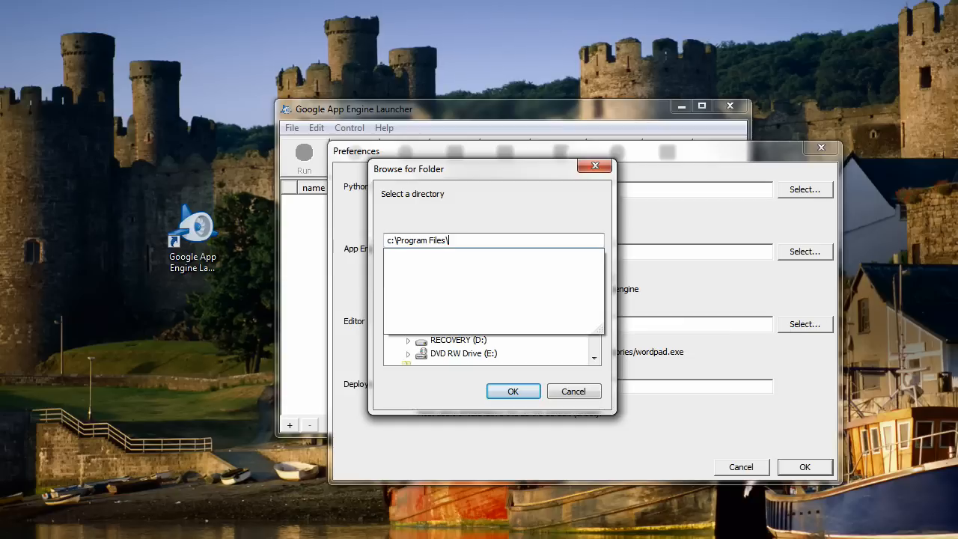
pyautogui.write('Google\\go')
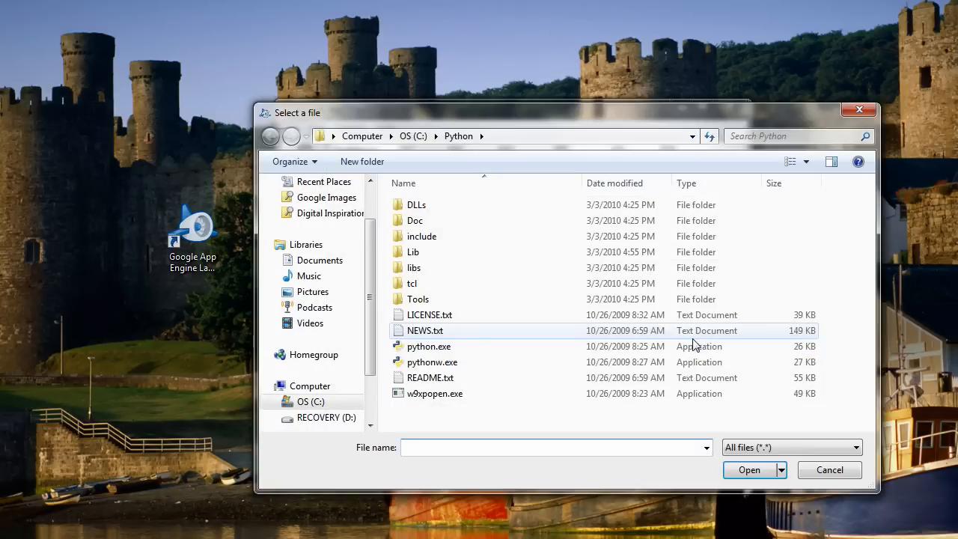
# Step: Choose C:\Windows\notepad.exe as the editor and save the preferences
pyautogui.write('c:\\wi')
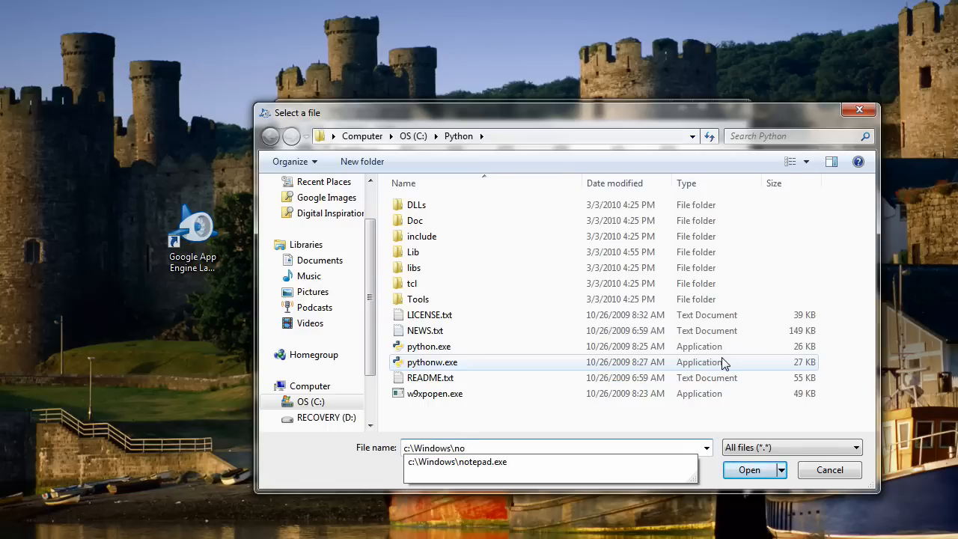
pyautogui.click(748, 470)
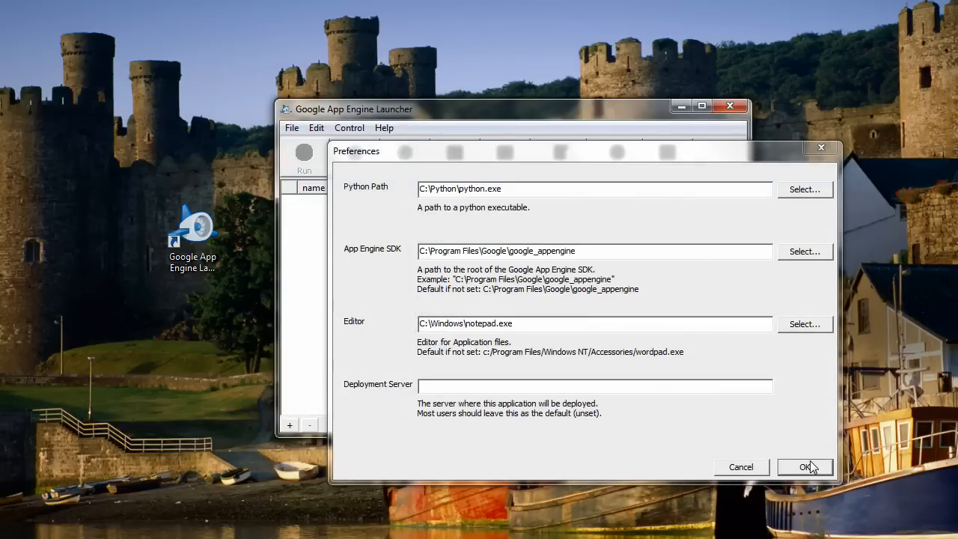
pyautogui.click(806, 467)
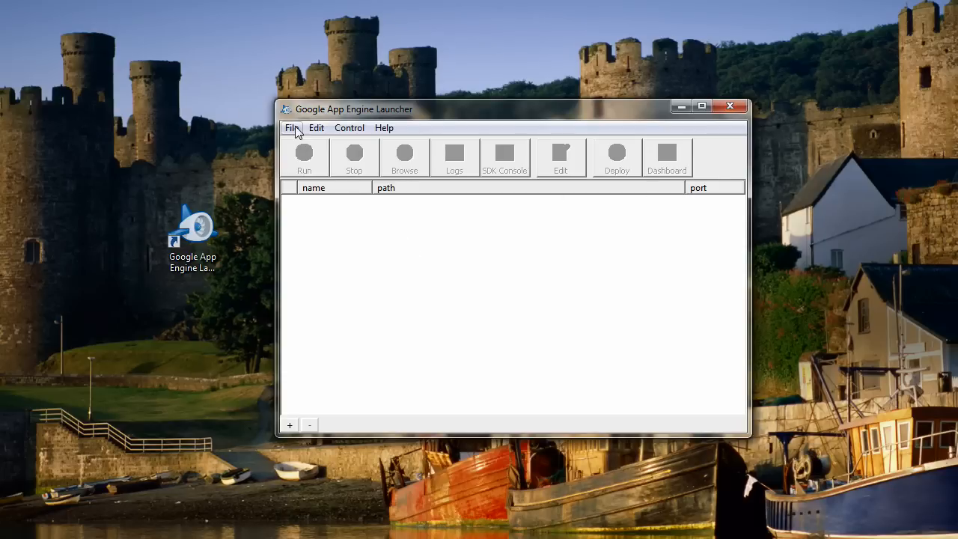
# Step: Add the existing application from Desktop\proxy to the launcher's project list and select it
pyautogui.click(292, 128)
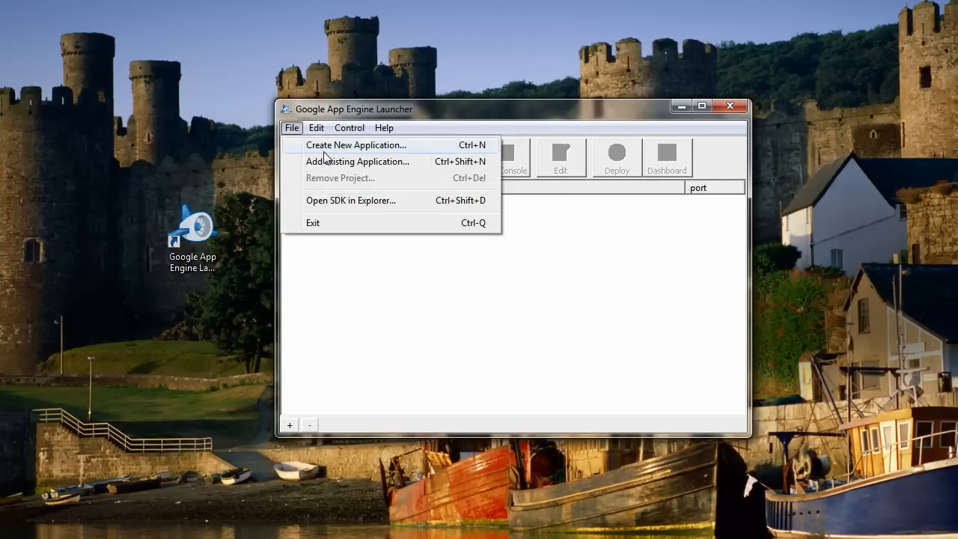
pyautogui.click(357, 162)
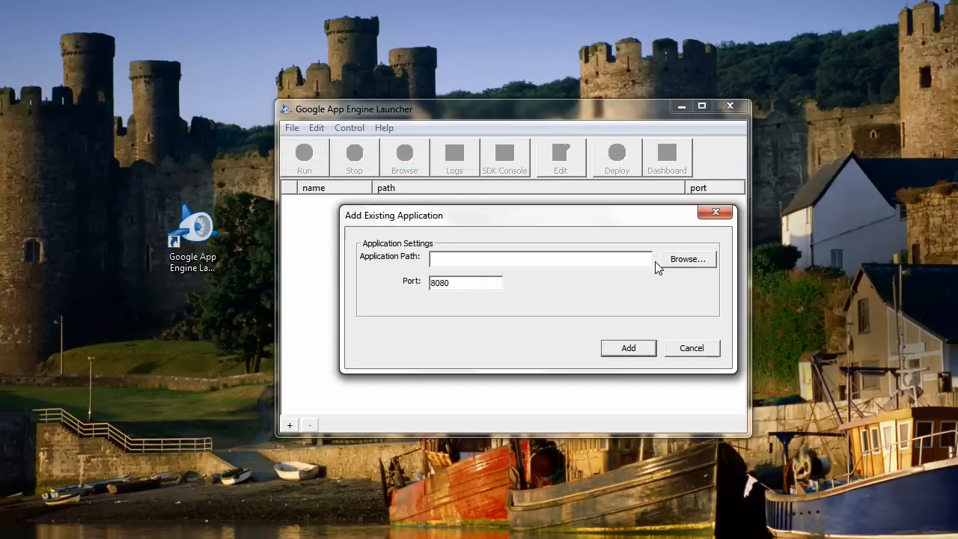
pyautogui.click(687, 257)
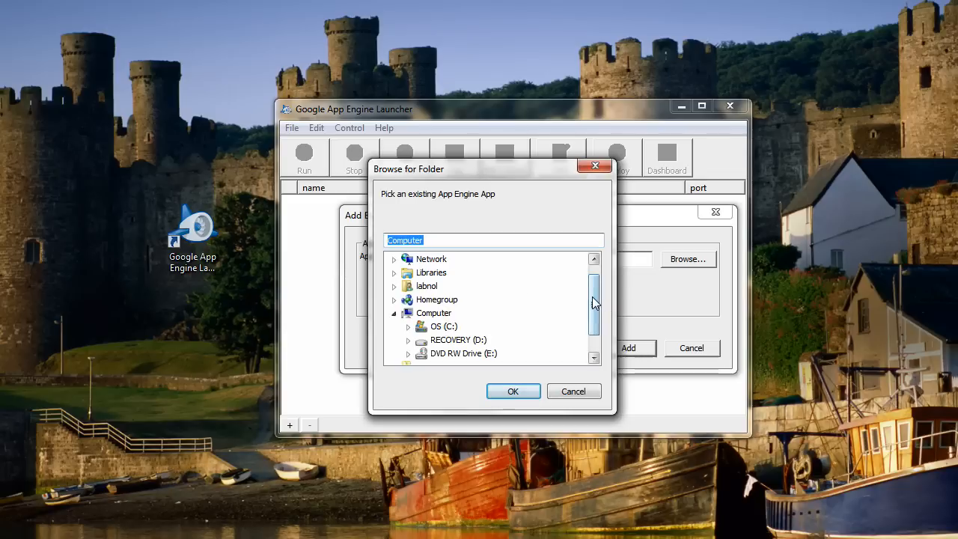
pyautogui.click(428, 340)
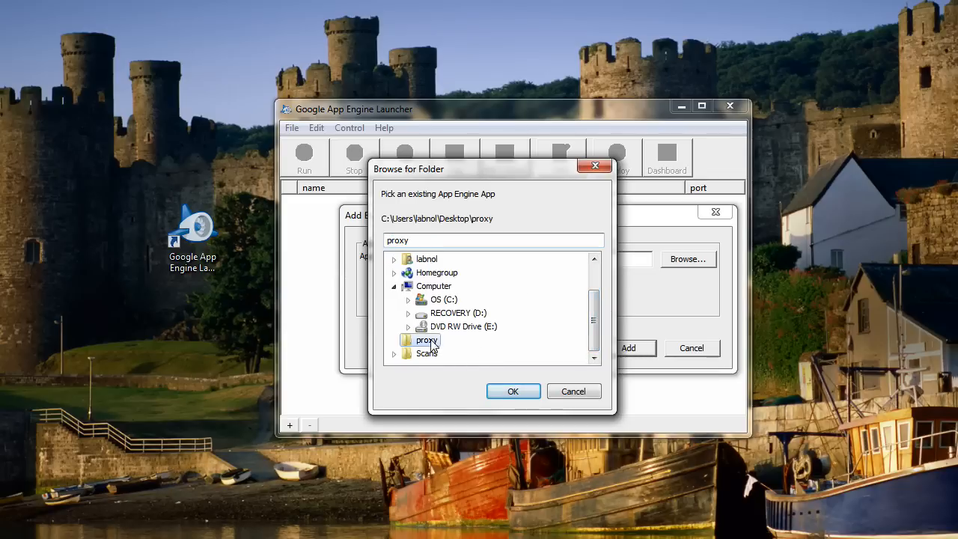
pyautogui.click(512, 391)
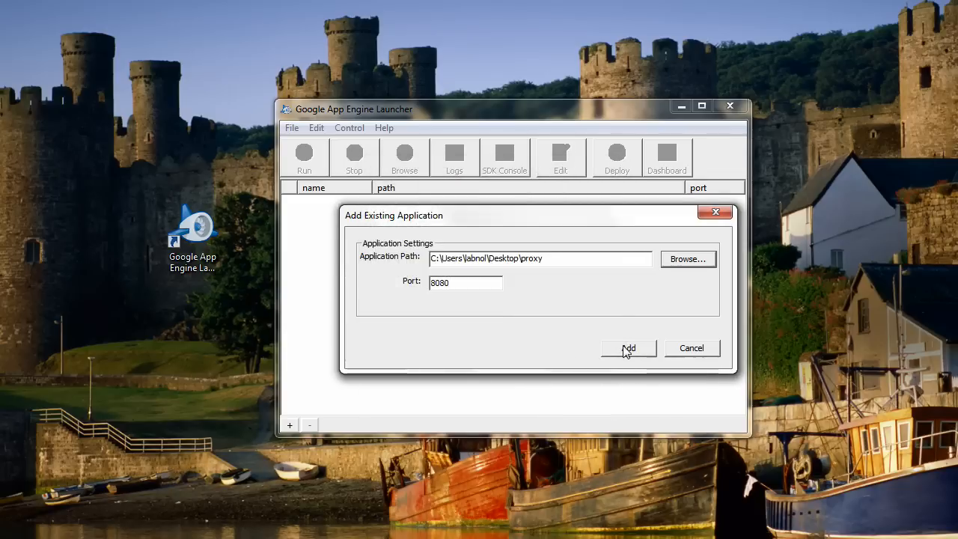
pyautogui.click(627, 347)
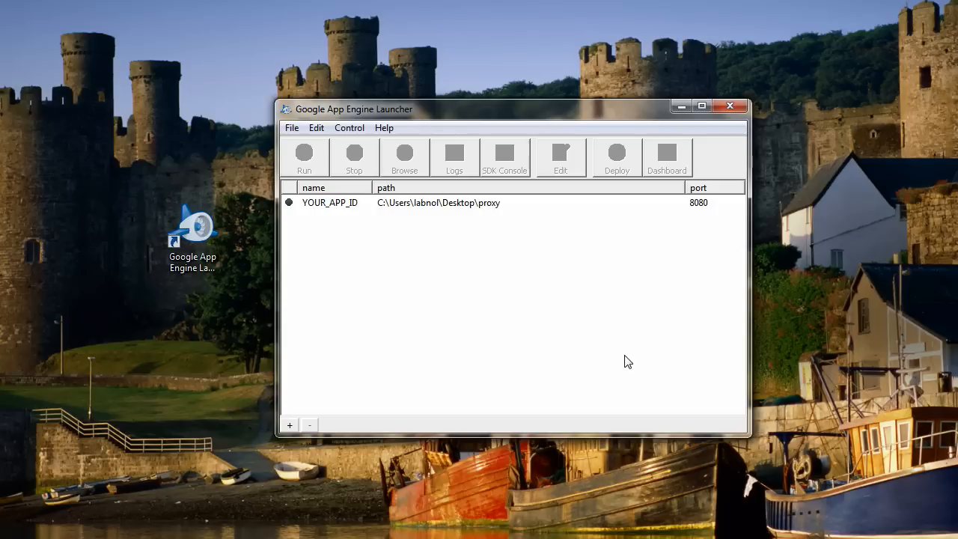
pyautogui.click(330, 202)
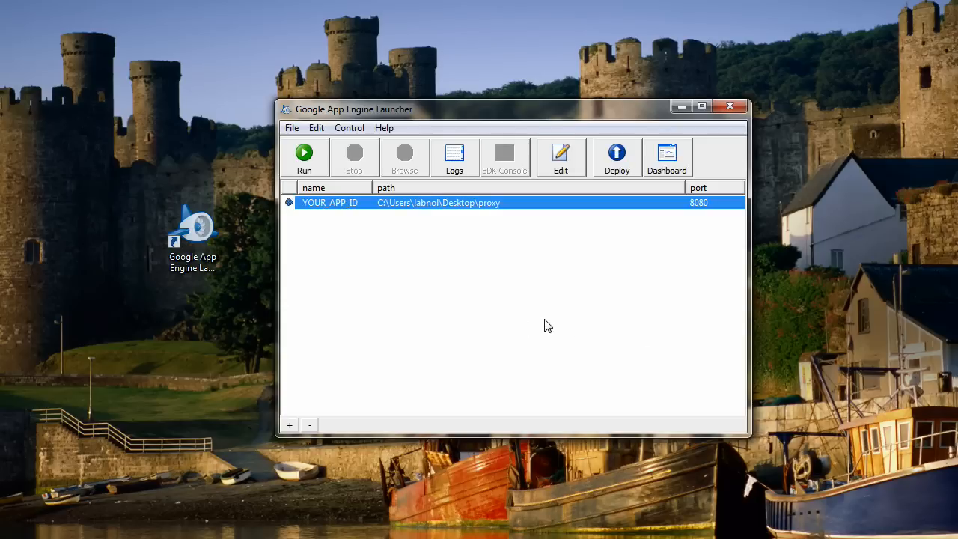
pyautogui.moveTo(566, 166)
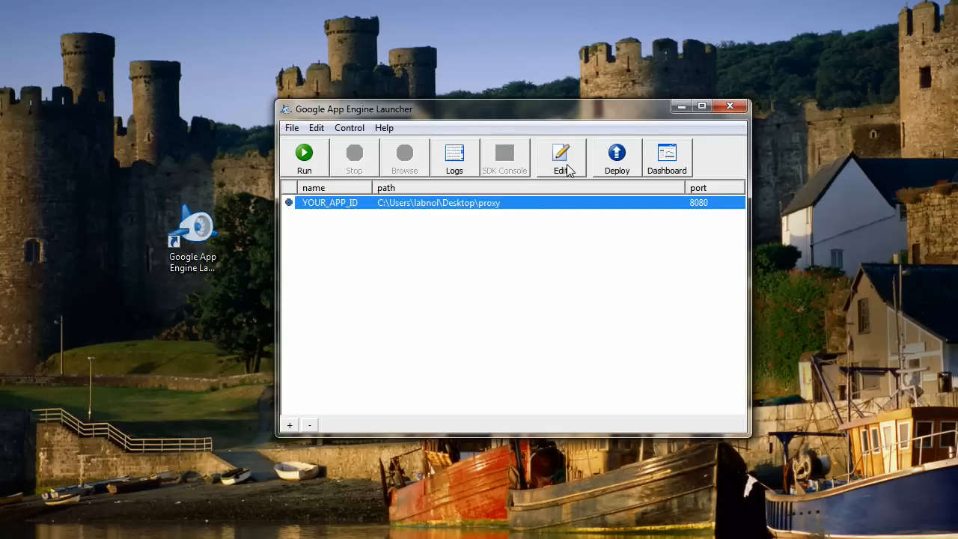
# Step: Edit app.yaml, replacing YOUR_APP_ID with labnol-web-proxy, and save the file
pyautogui.click(560, 153)
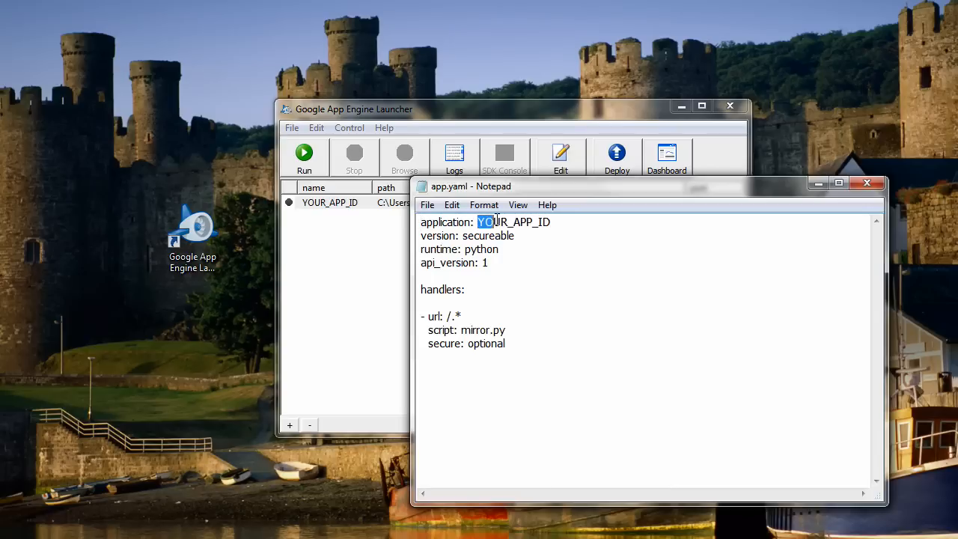
pyautogui.doubleClick(515, 221)
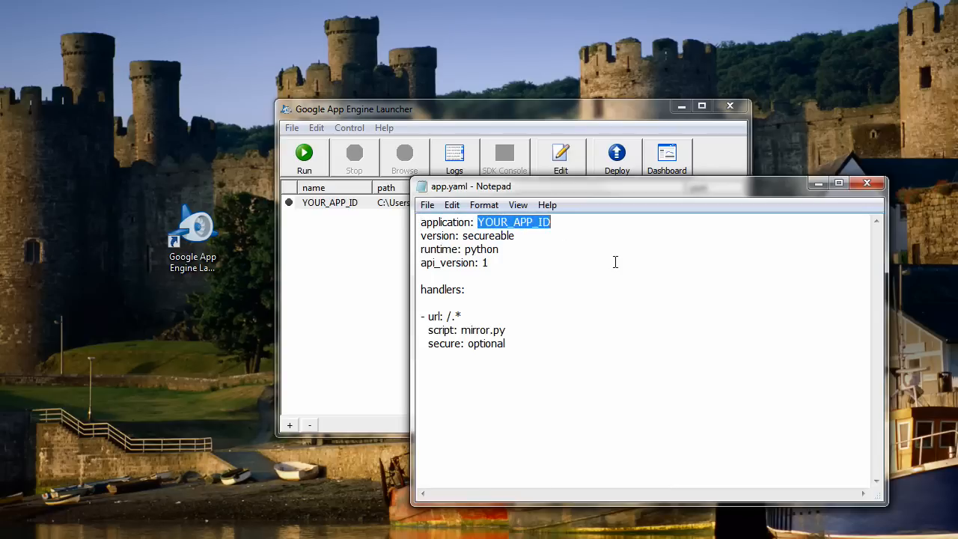
pyautogui.rightClick(514, 222)
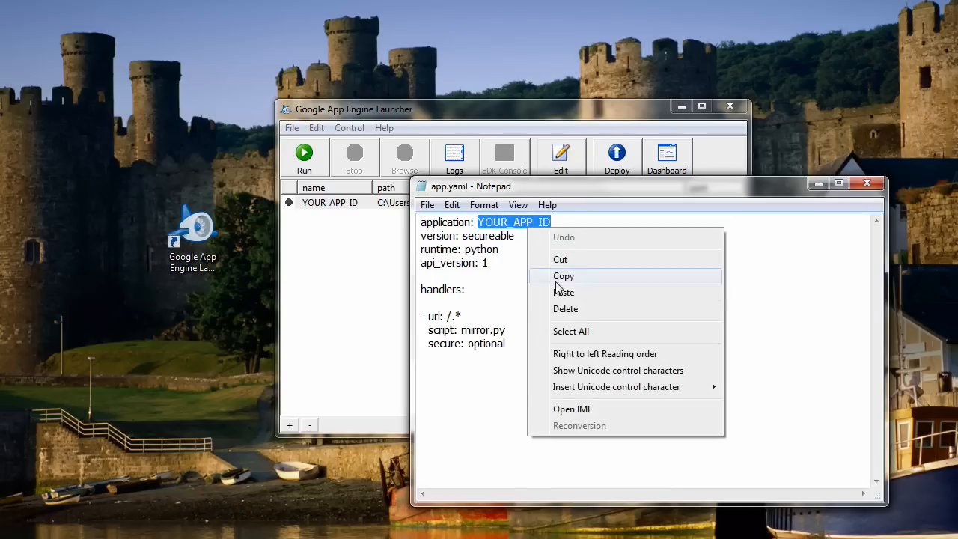
pyautogui.write('labnol-web-proxy')
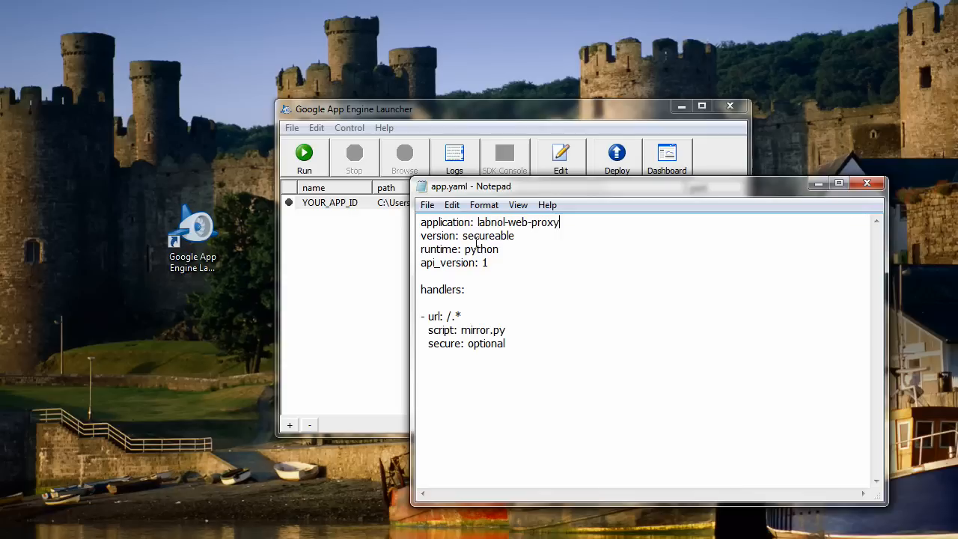
pyautogui.click(428, 204)
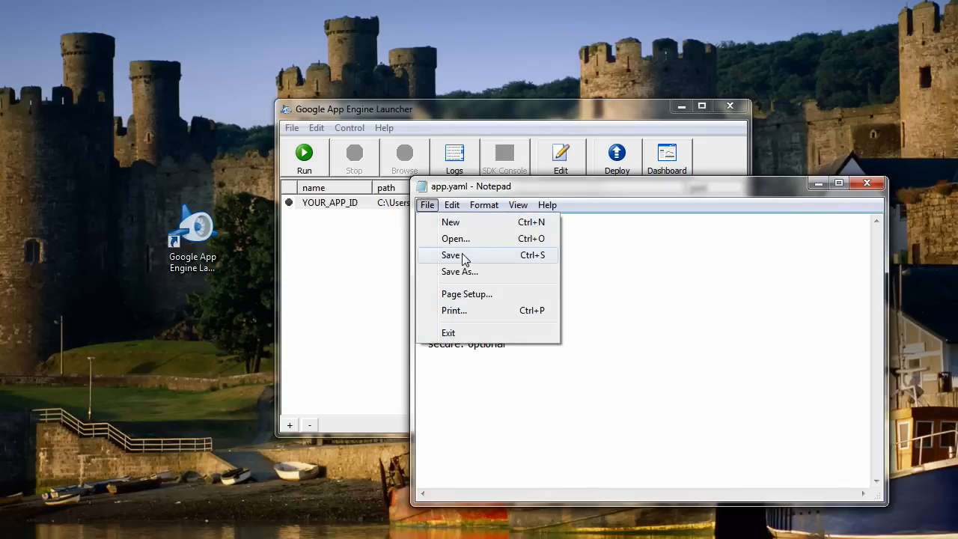
pyautogui.moveTo(486, 332)
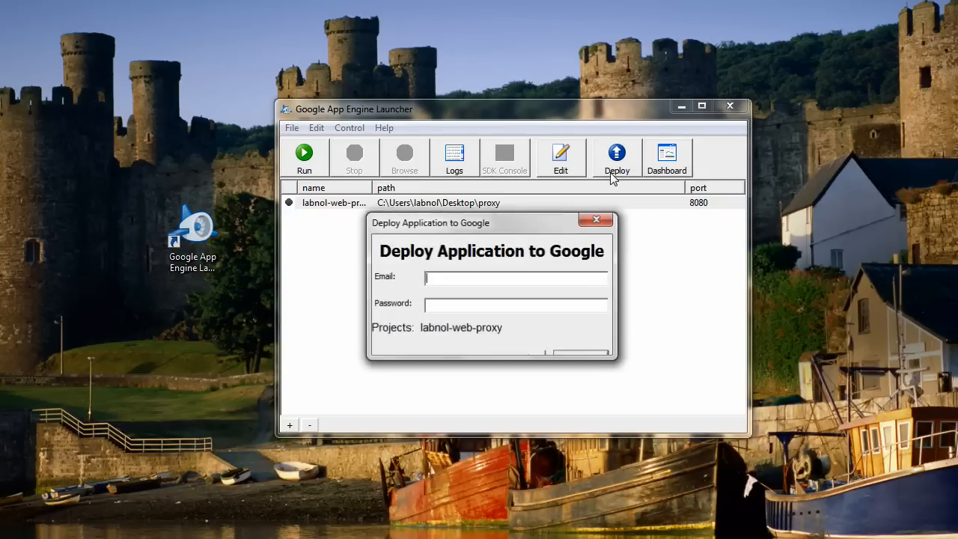
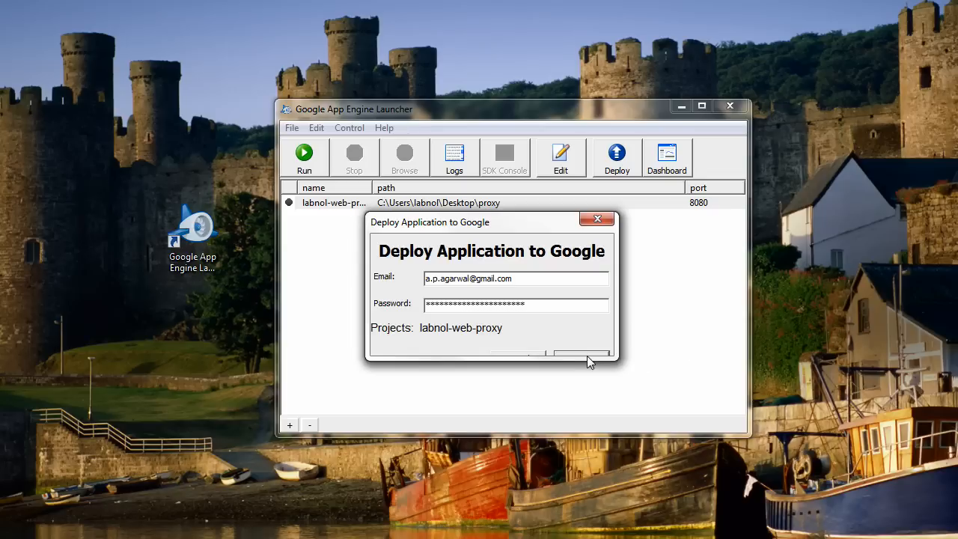
pyautogui.click(583, 356)
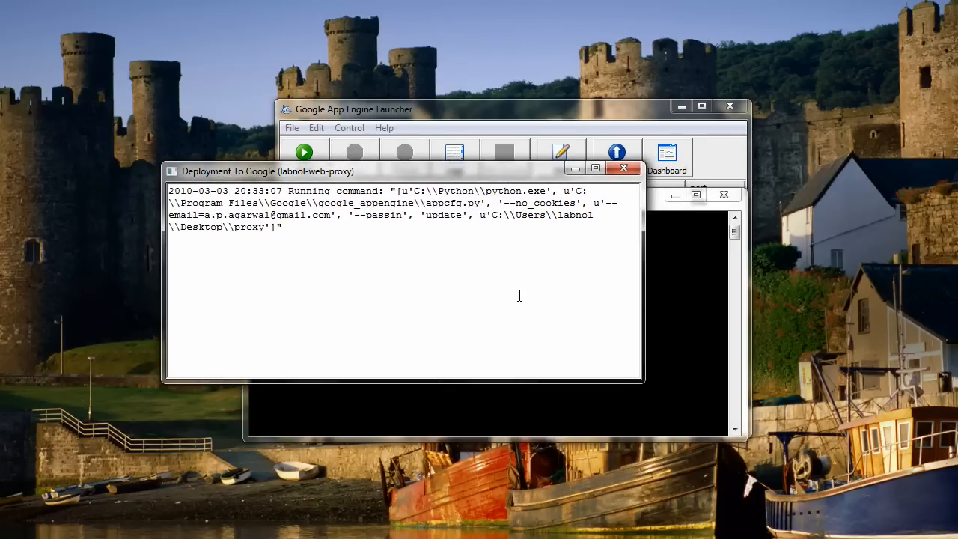
pyautogui.write('labnol-web-proxy.appspot.com/')
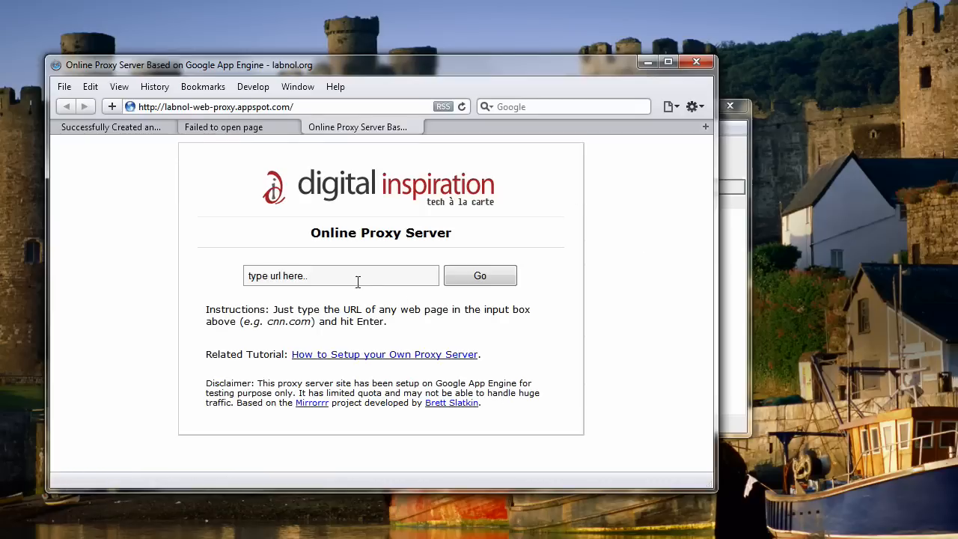
# Step: Enter bbc.com in the proxy's URL box and load it through the proxy
pyautogui.write('b')
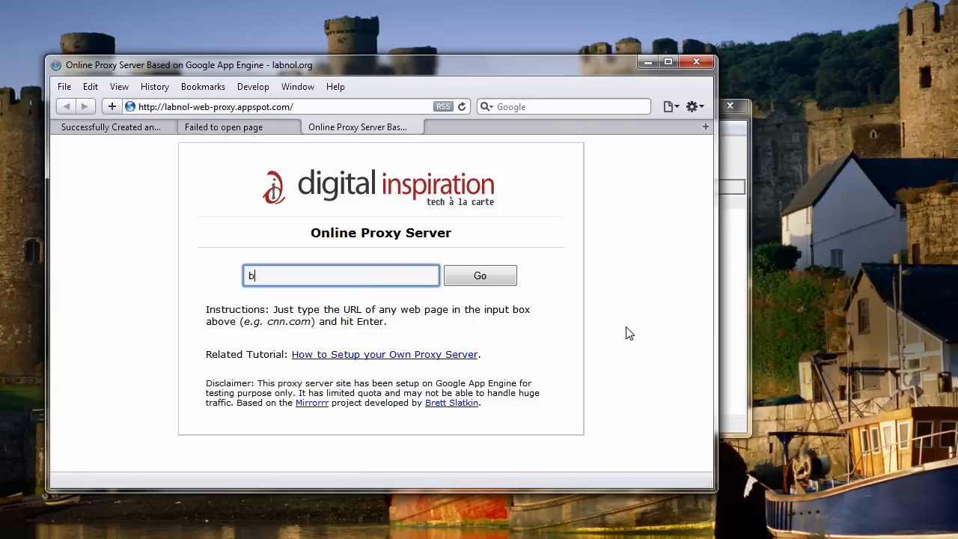
pyautogui.write('bc.com')
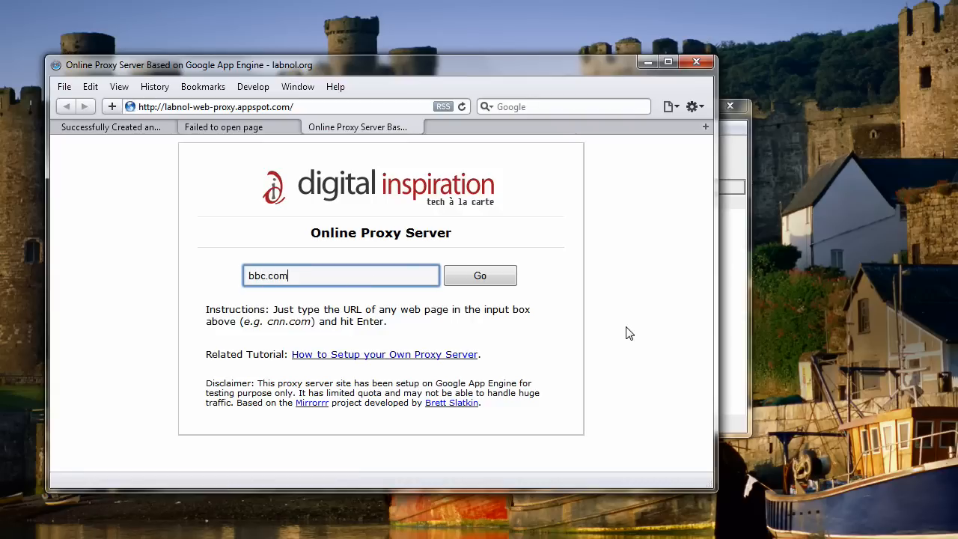
pyautogui.click(479, 276)
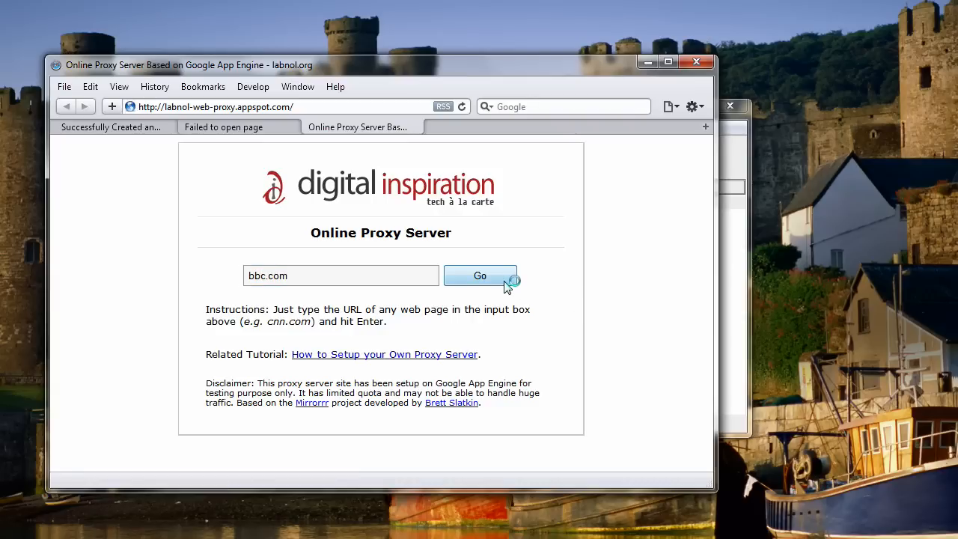
pyautogui.click(479, 275)
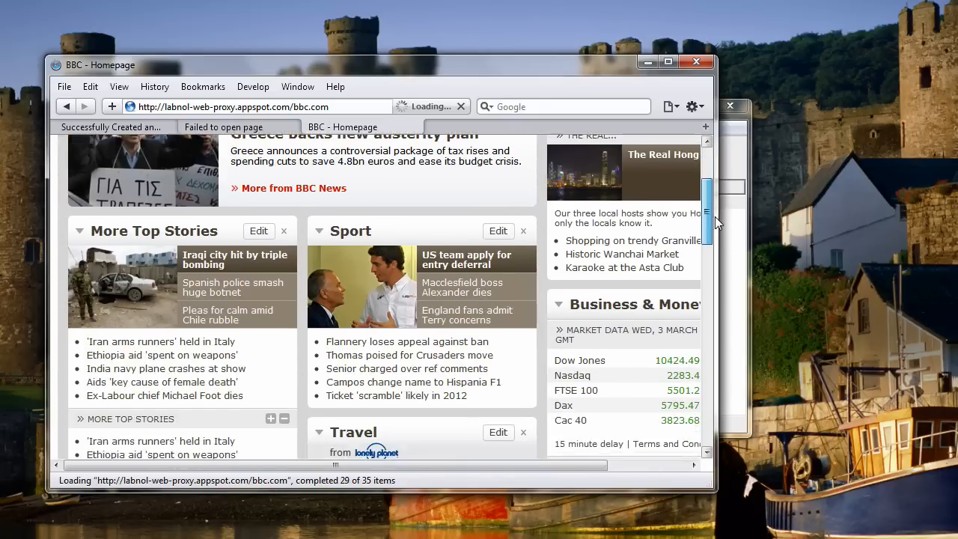